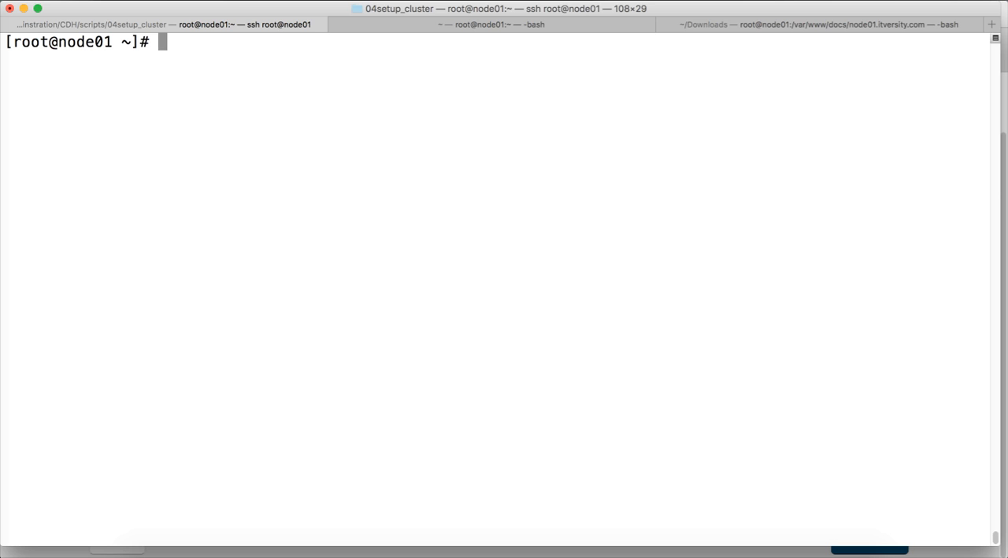
mouse_move(629, 398)
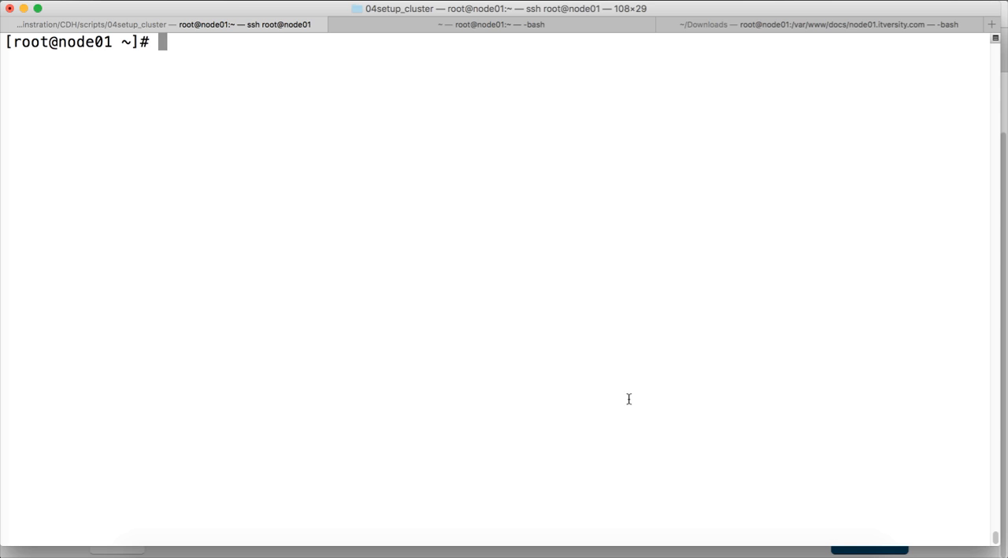
Run ssh root@node02 "yum clean all; yum update" and stop at its y/N confirmation prompt
text(ssh root@)
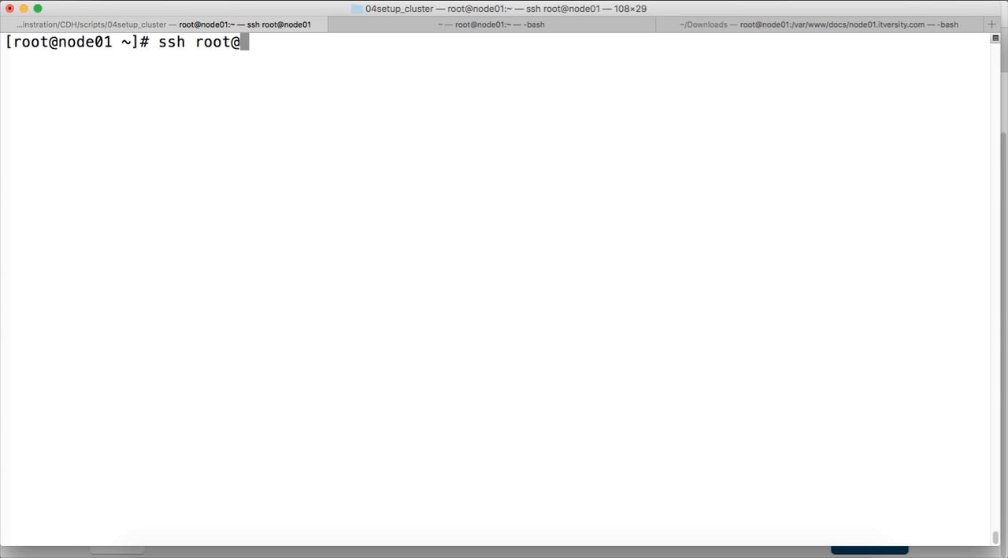
text(node02)
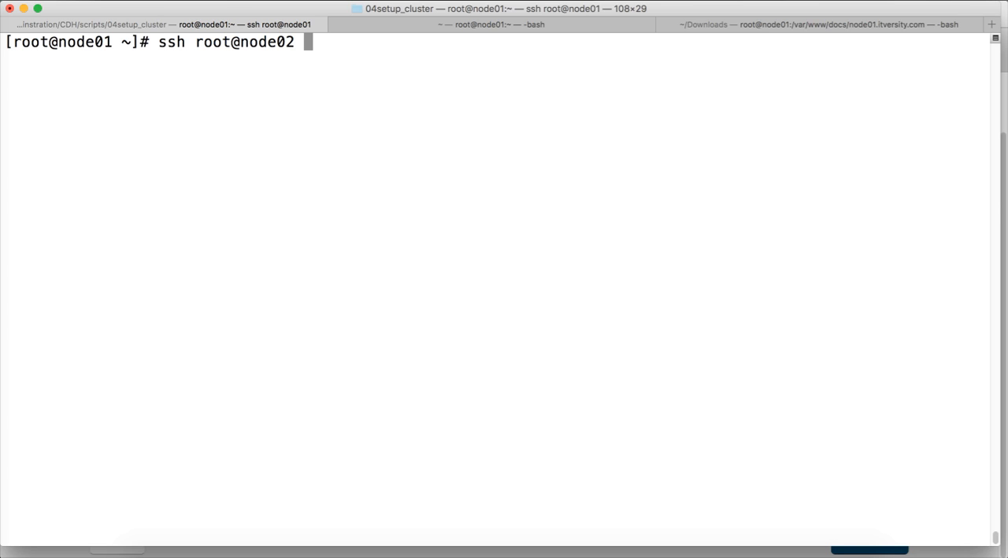
text("yu)
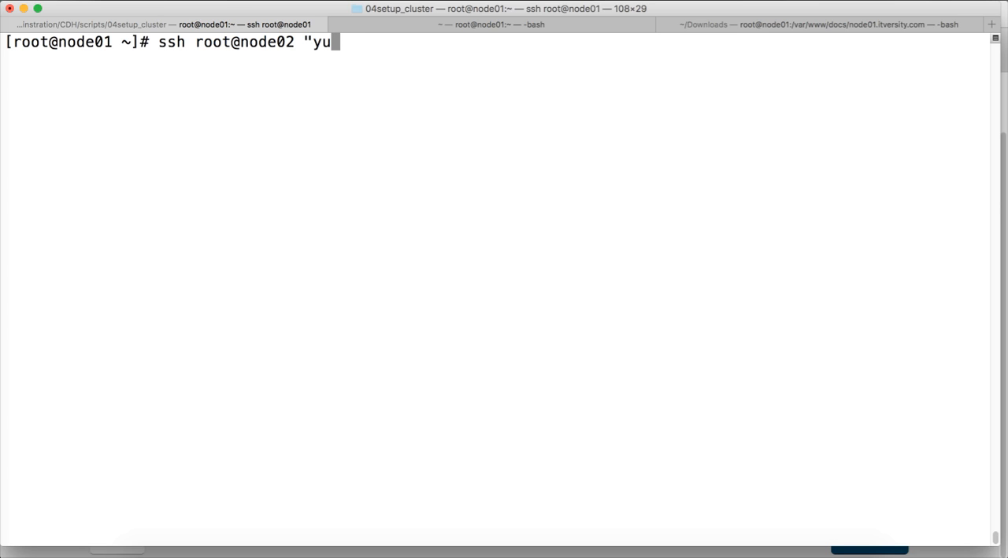
text(m cle)
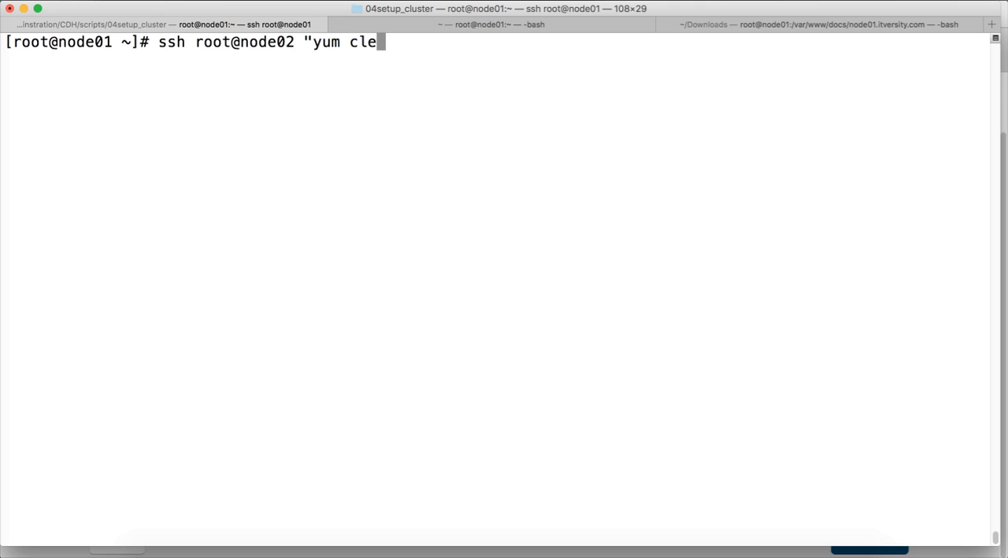
text(an all; y)
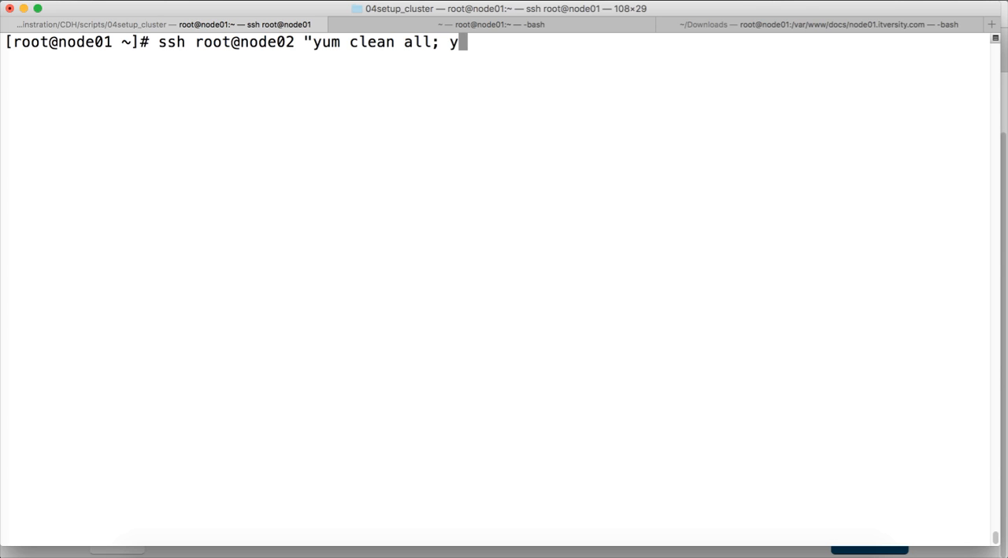
text(um update)
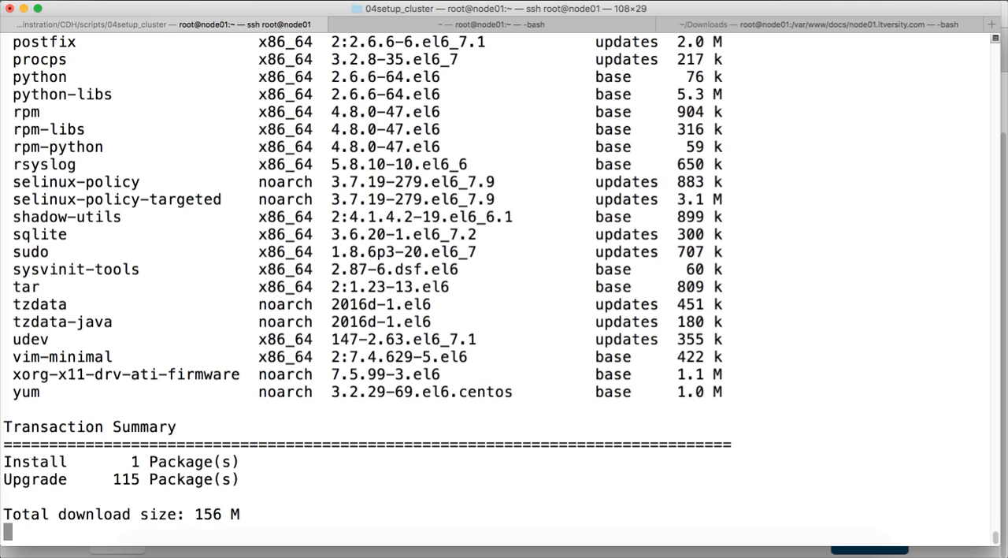
mouse_move(724, 4)
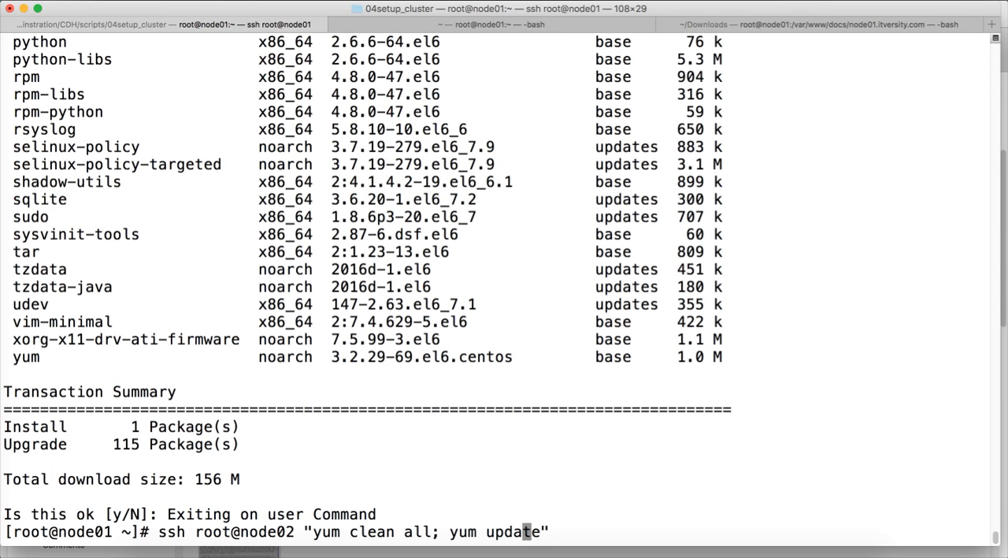
Rerun the node02 command with yum -y update so the 156 M upgrade proceeds unattended
text(-y)
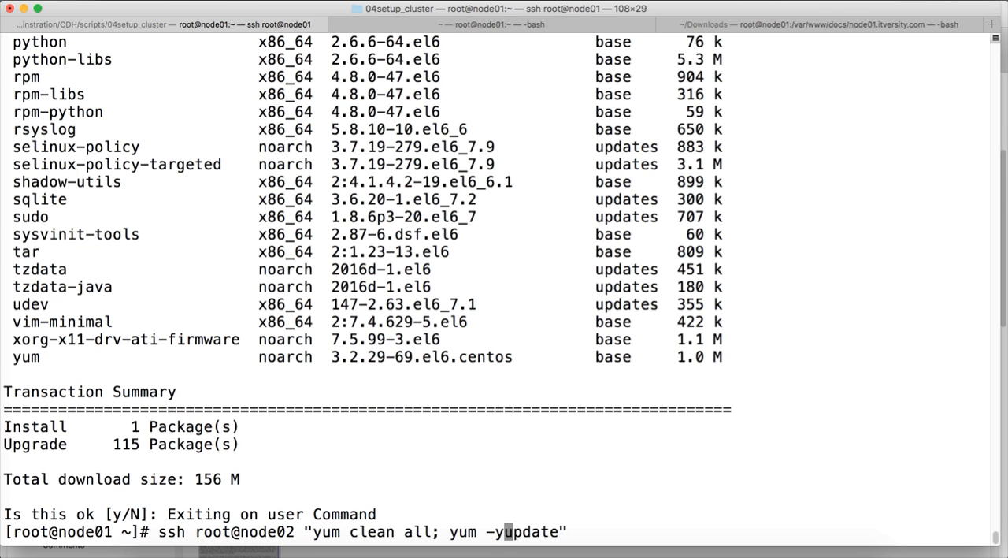
key(Return)
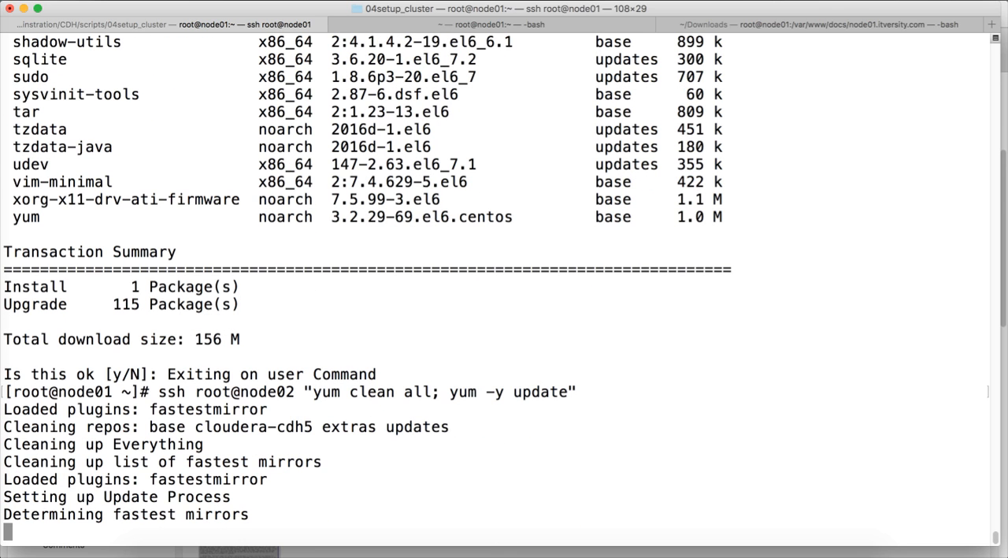
scroll(down, 3)
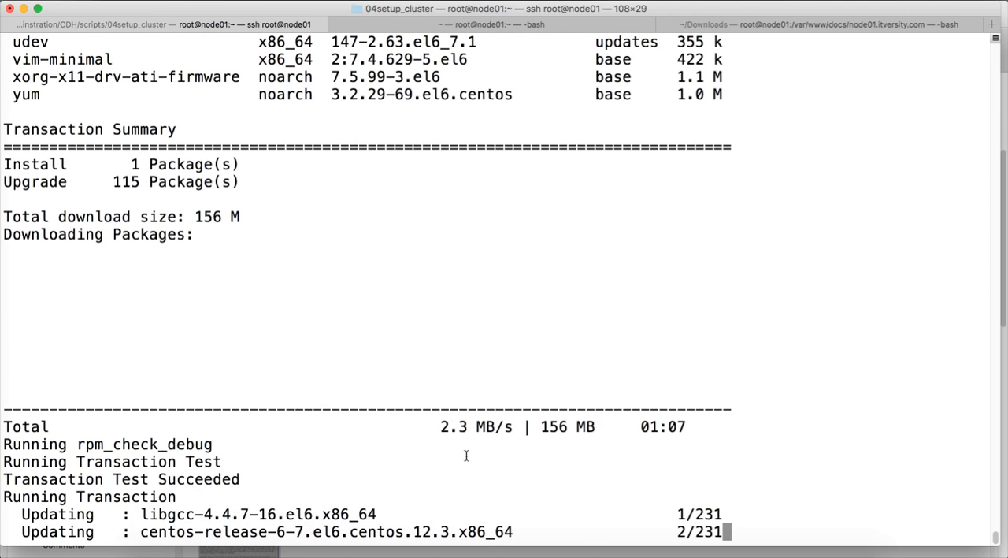
scroll(down, 3)
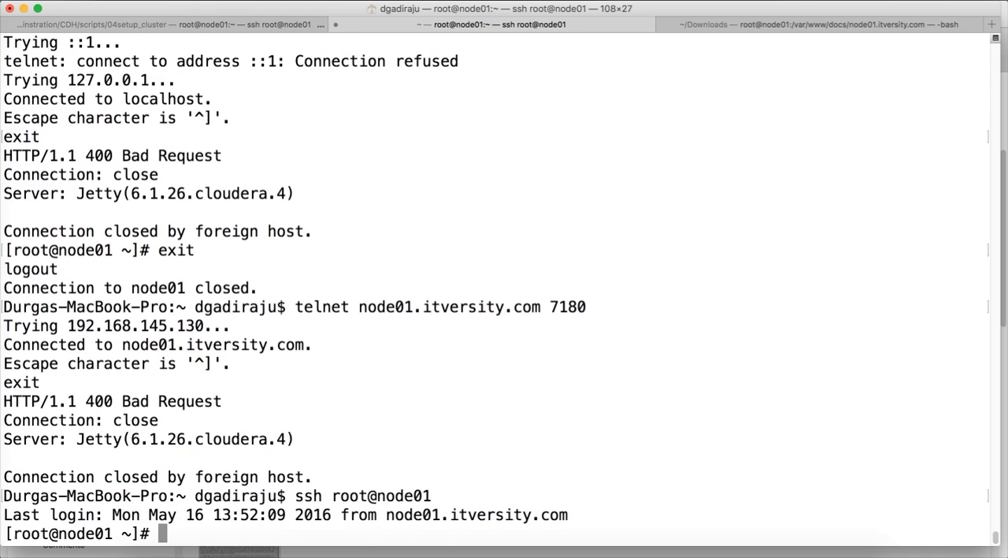
Run ssh root@node03 "yum clean all; yum -y update" from the second tab
text(ssh root)
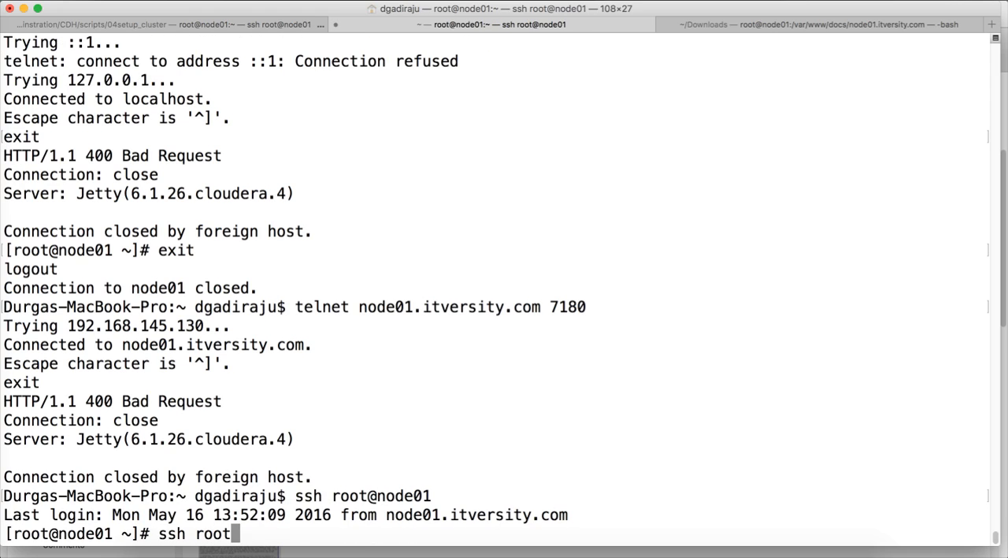
text(@nod3)
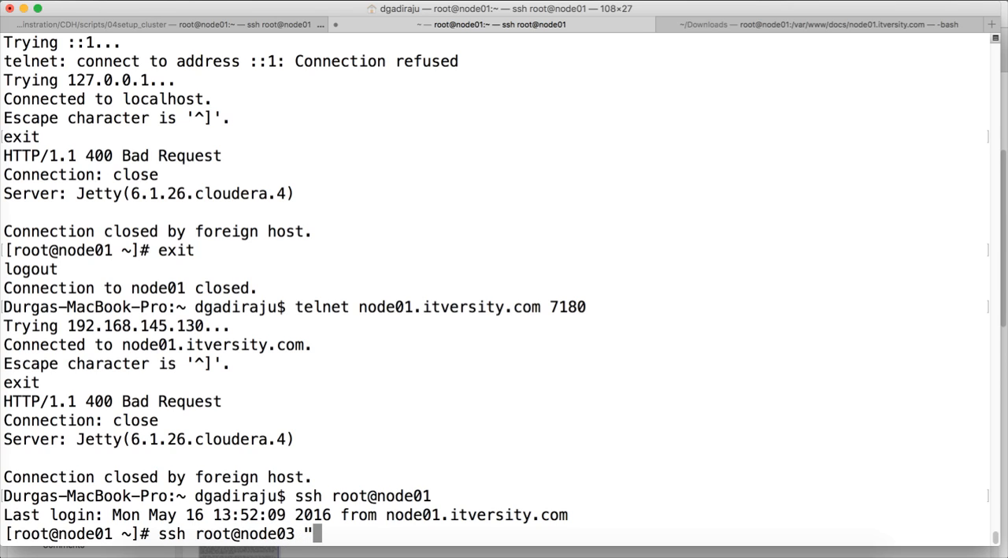
text(yum clean al)
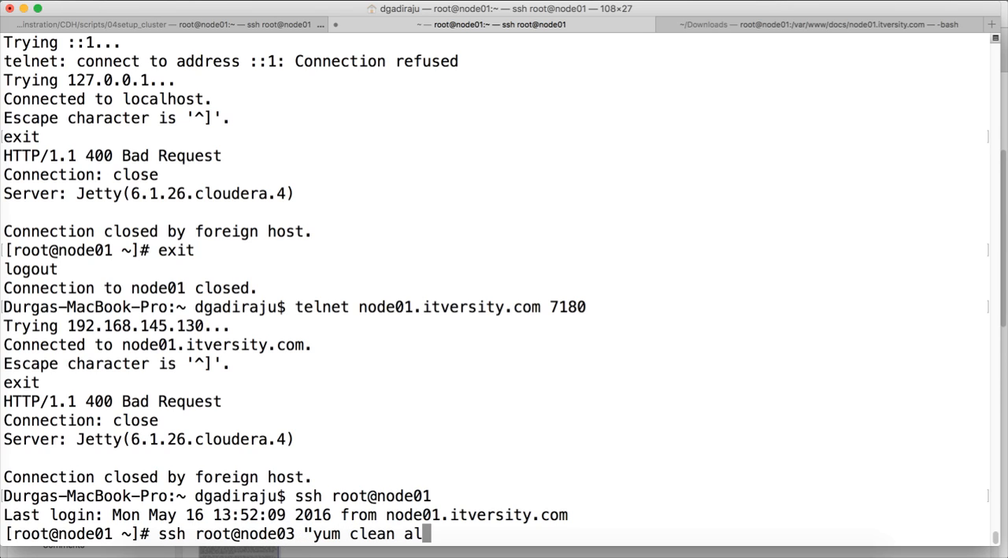
text(; yum -y r)
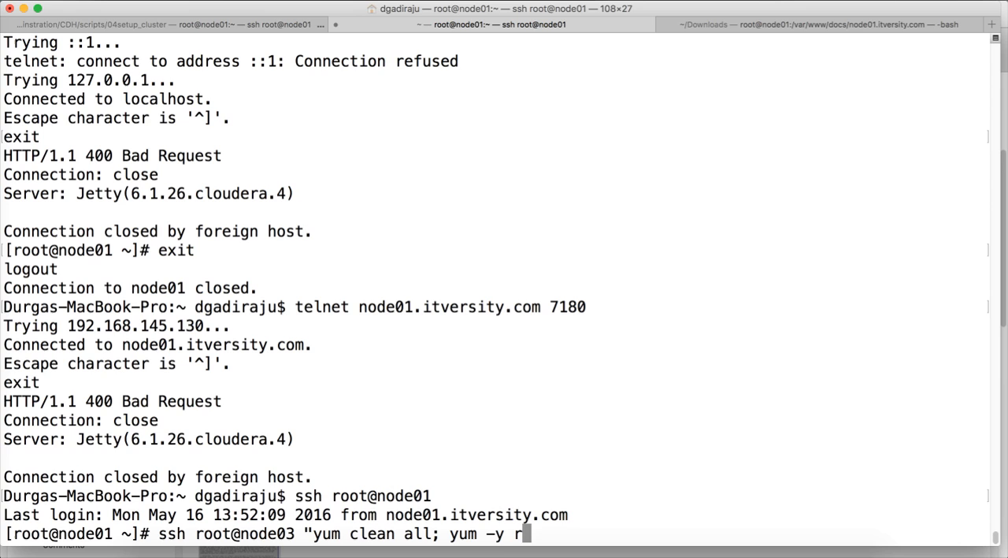
text(update")
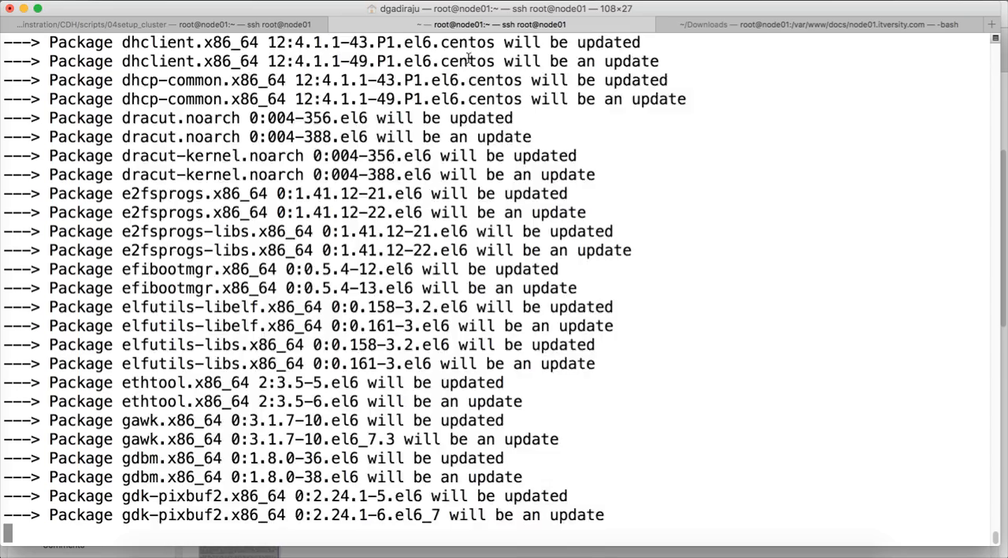
scroll(down, 3)
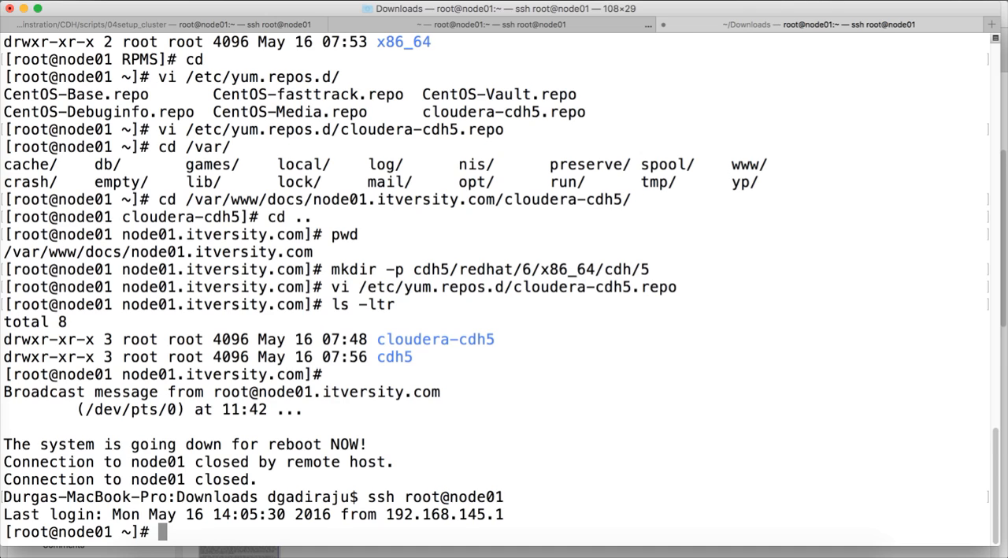
Run ssh root@node04 "yum clean all; yum -y update" and let it finish with Complete!
text(ssh root@n)
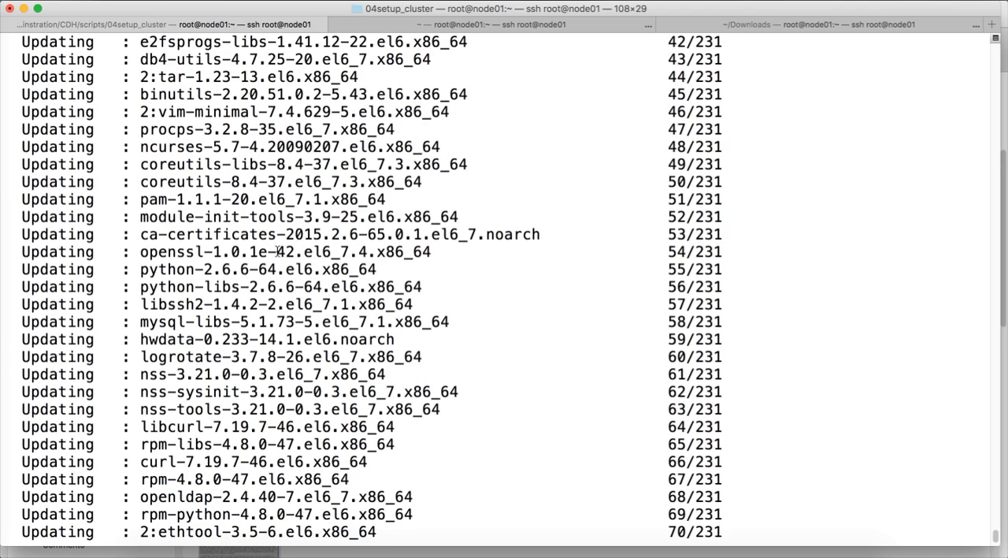
scroll(down, 3)
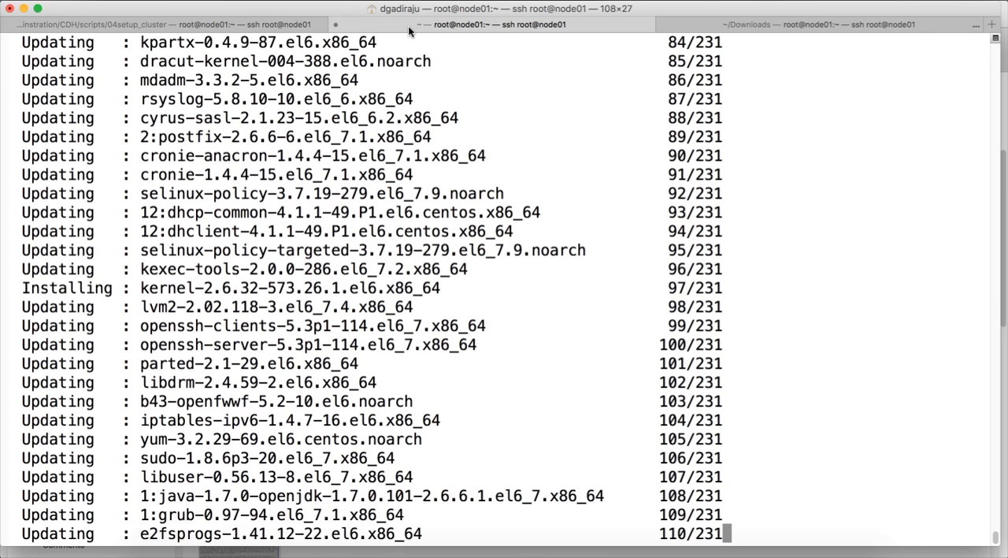
scroll(down, 3)
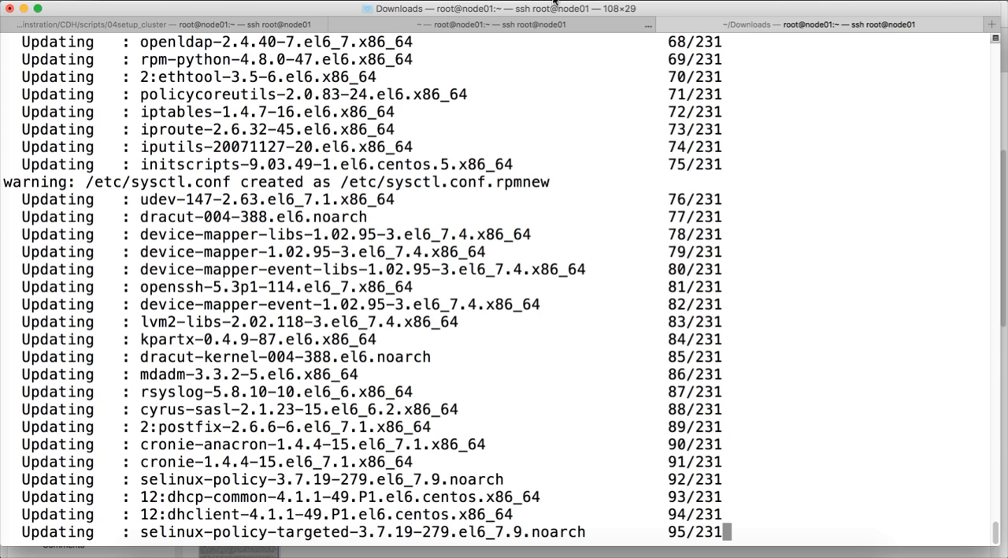
mouse_move(555, 6)
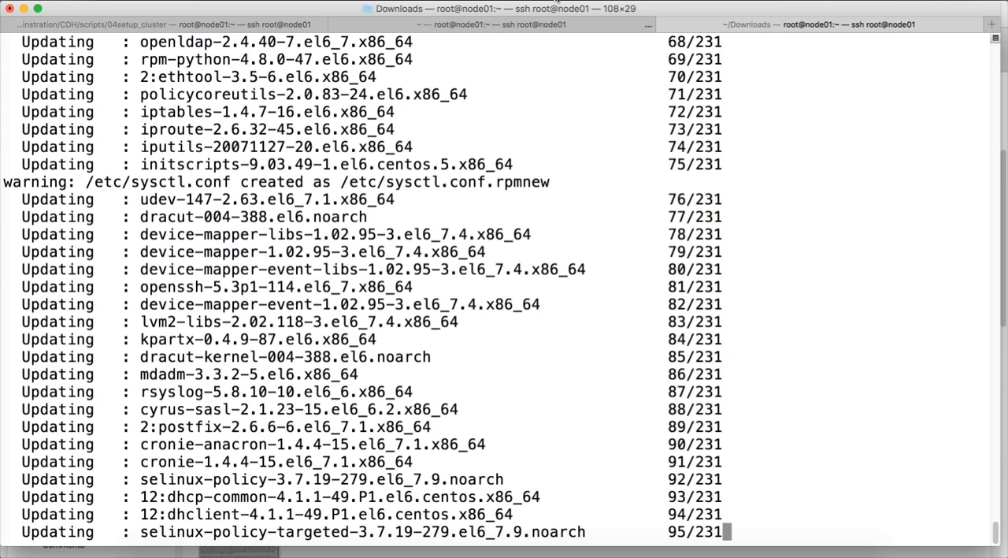
mouse_move(275, 28)
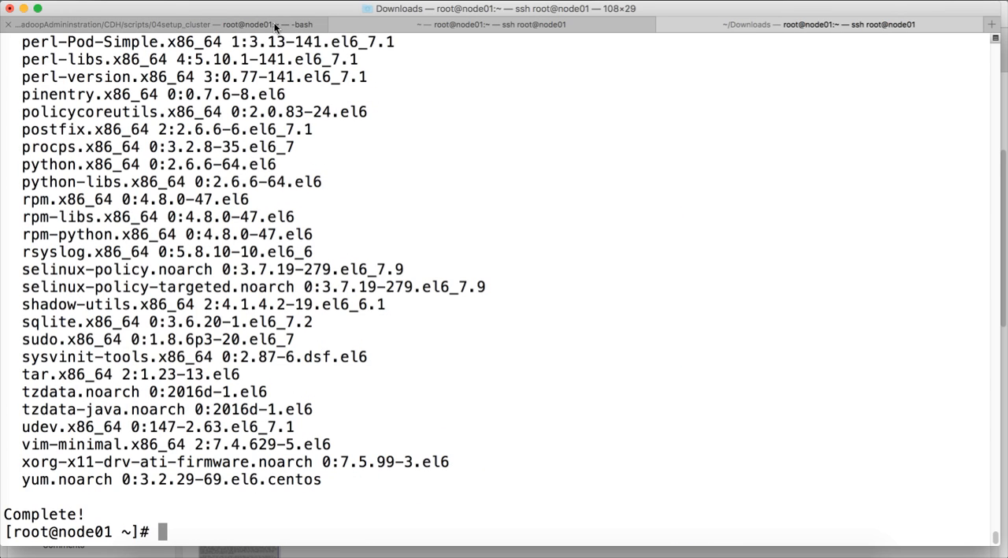
Exit the remote session and copy the pssh cluster-hosts-vm.txt command from setup_vm_centos.sh to the prompt
text(exit)
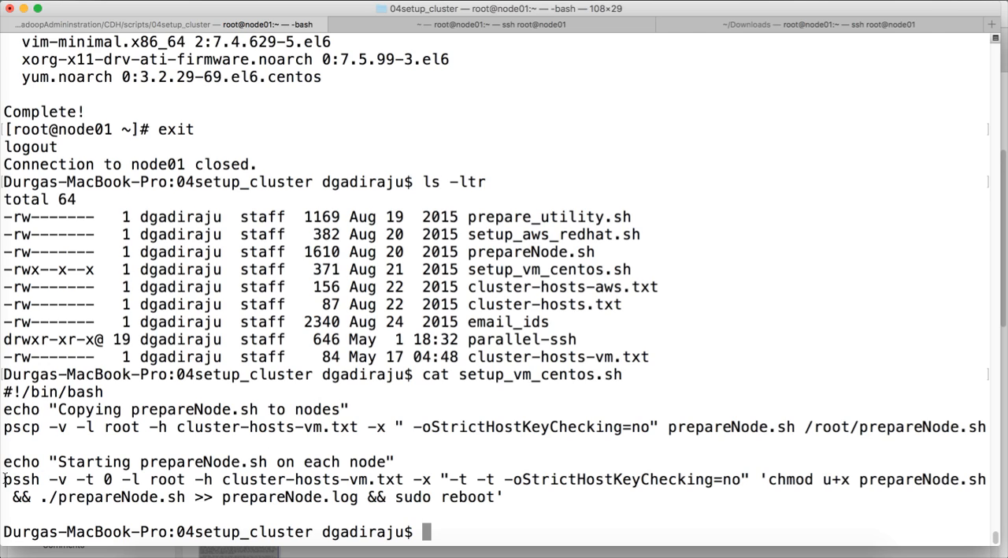
drag(3, 479, 331, 479)
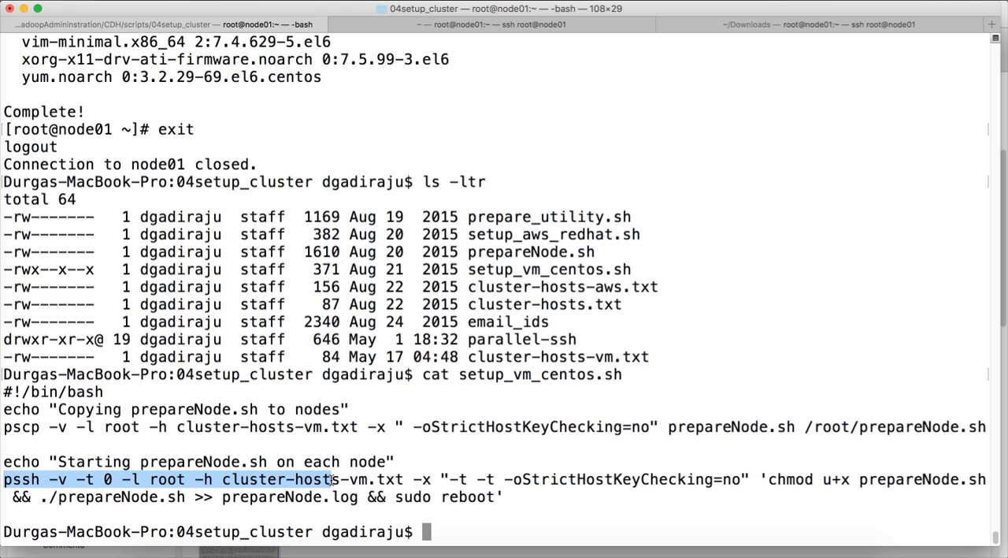
mouse_move(496, 486)
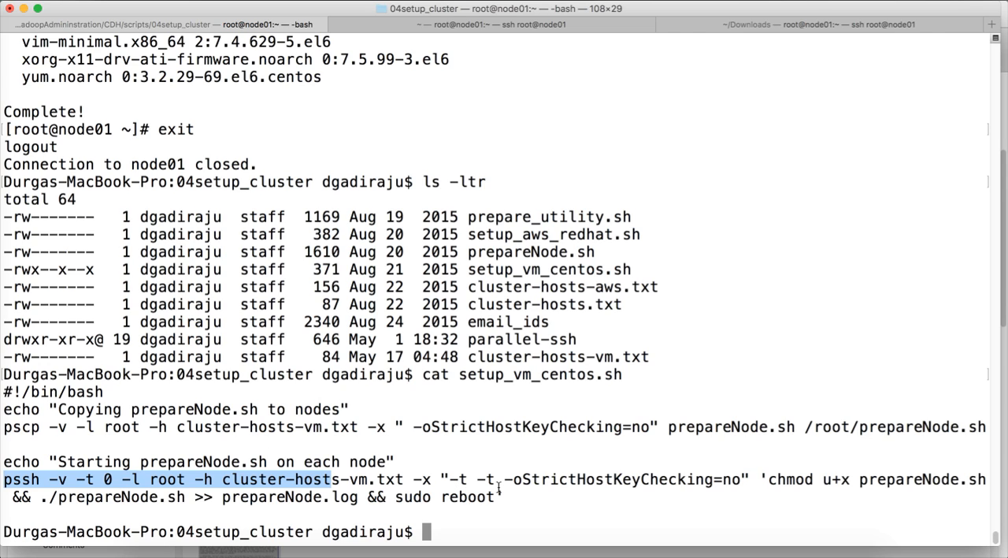
mouse_move(725, 485)
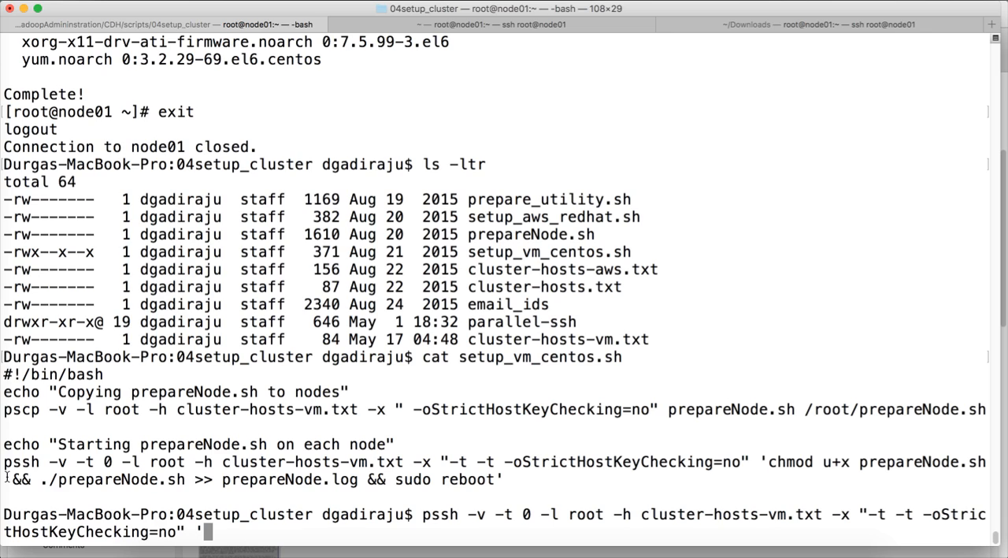
Send 'init 6' to all four nodes via pssh, then show the node01 console in VMware Fusion
text(init)
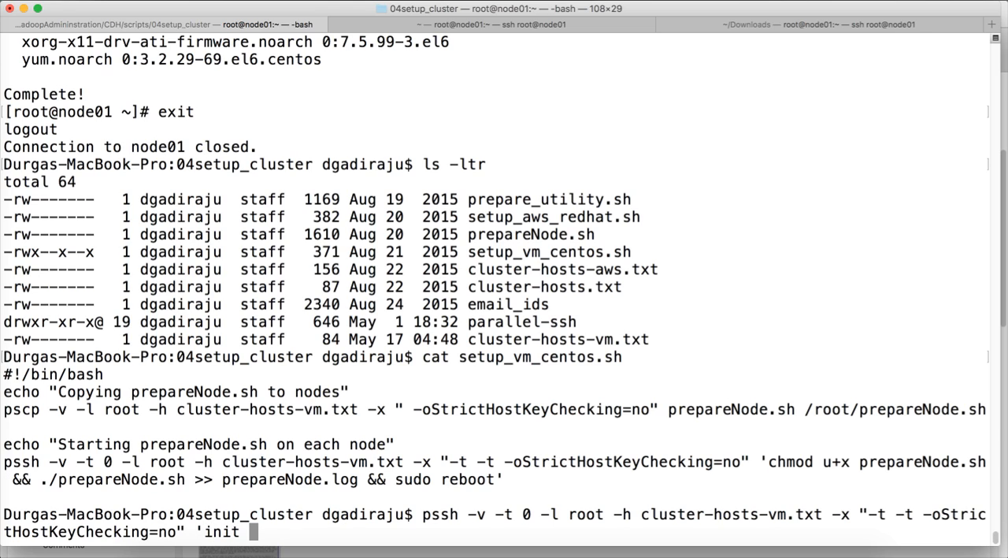
text(6')
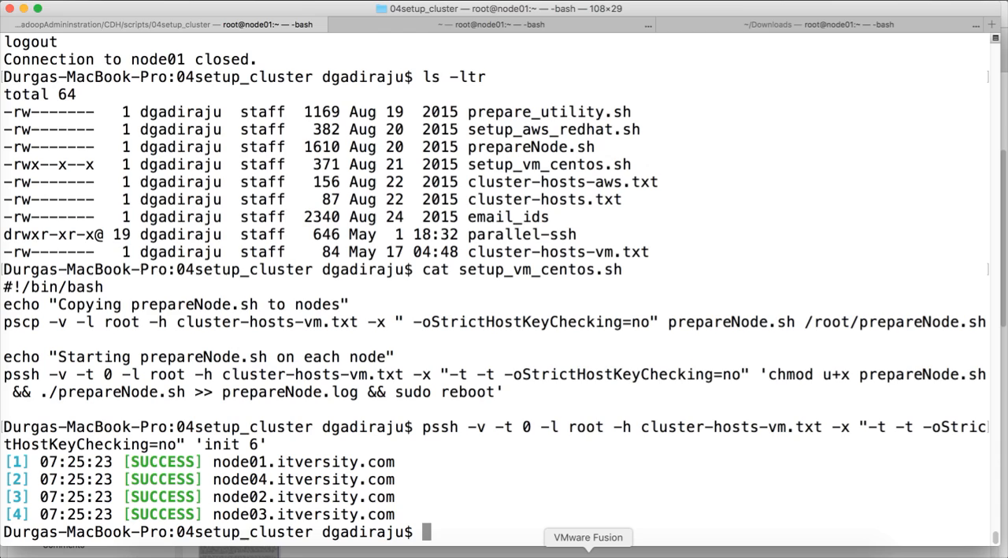
click(589, 536)
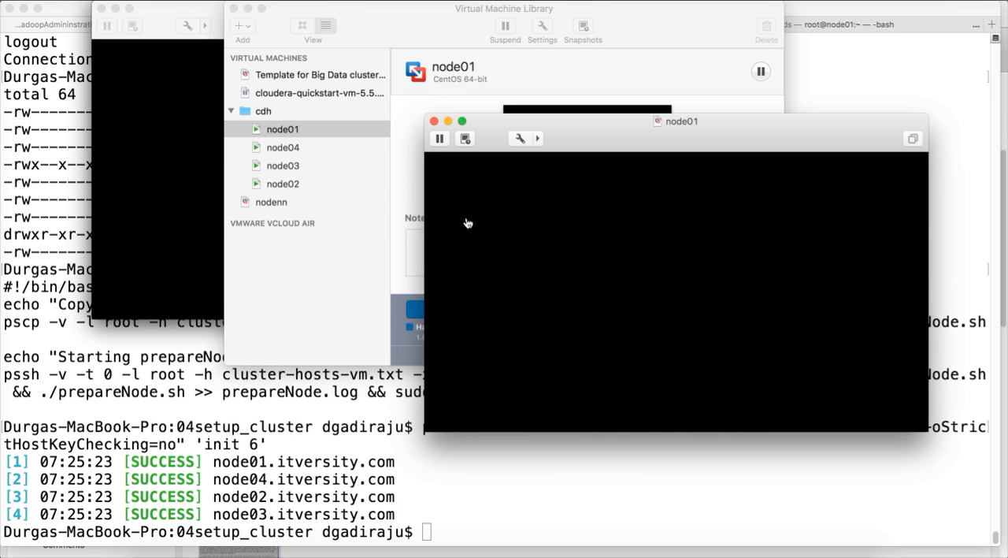